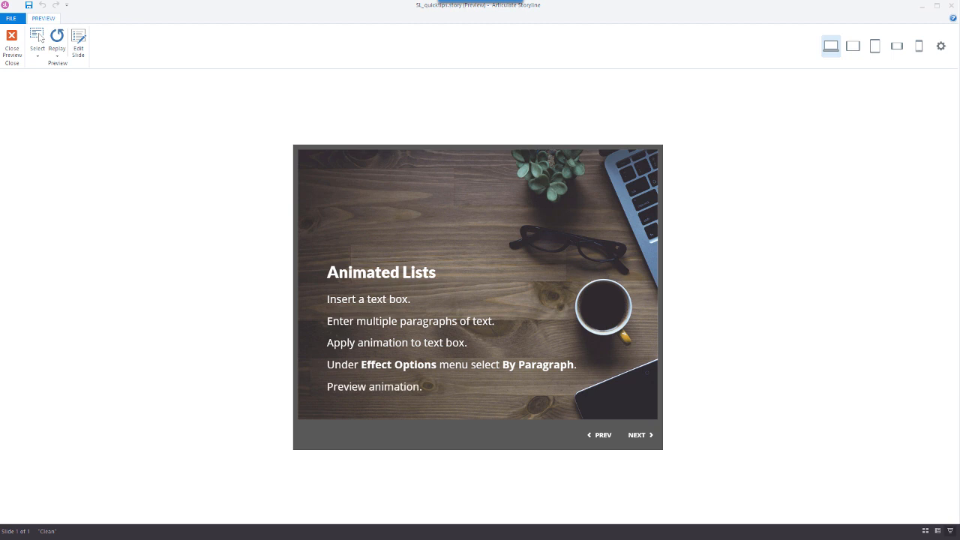
Step: Close the preview to return to editing the Animated Lists slide
{"action": "left_click", "coordinate": [12, 41]}
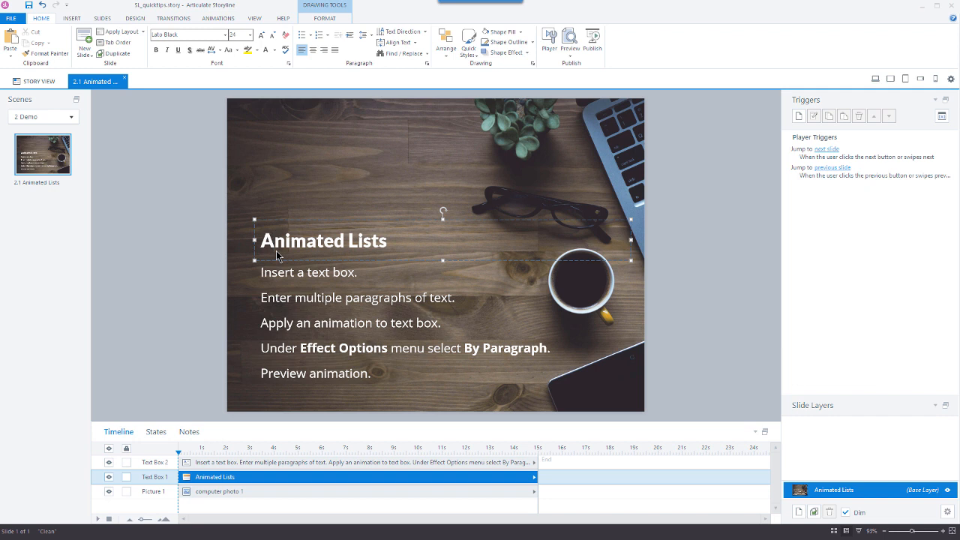
{"action": "mouse_move", "coordinate": [271, 278]}
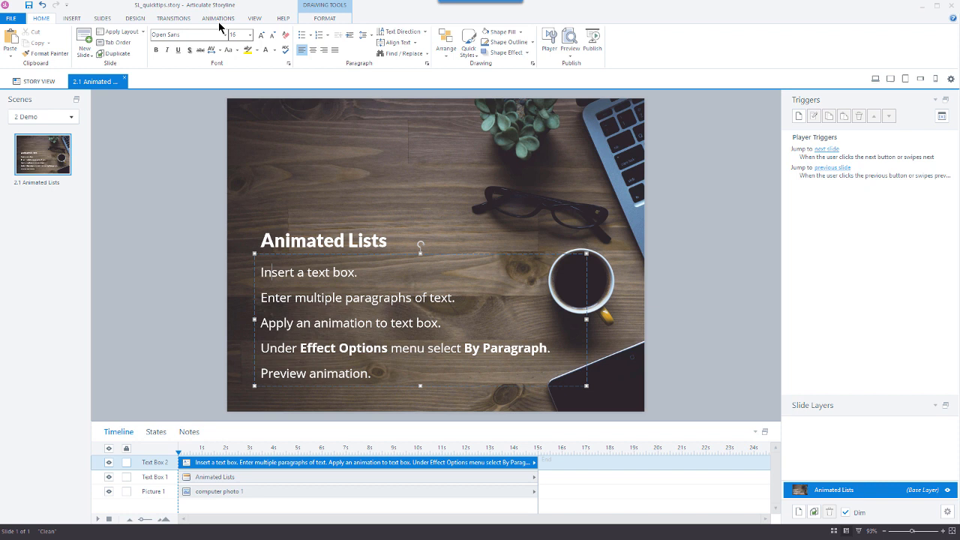
Step: Apply a Fade entrance animation to the paragraph text box, then preview the slide
{"action": "left_click", "coordinate": [218, 18]}
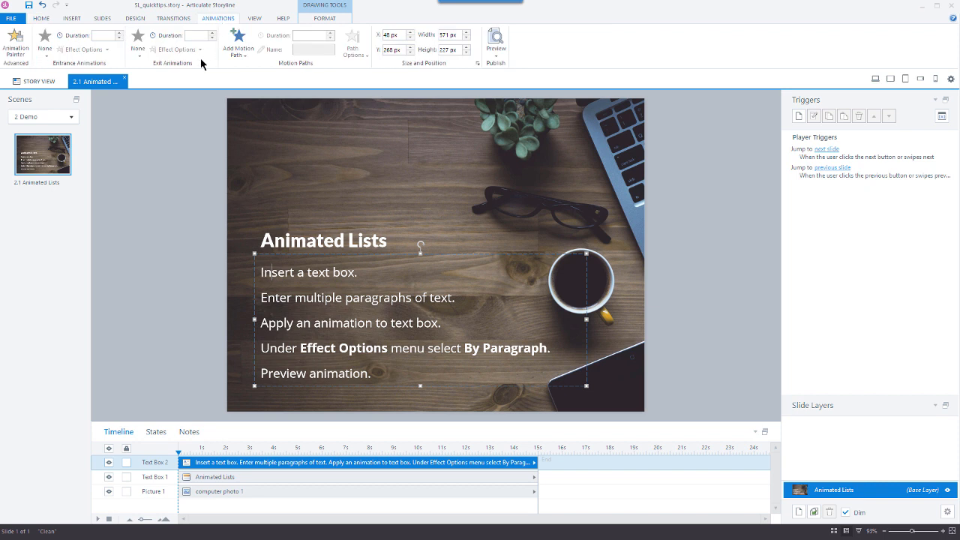
{"action": "mouse_move", "coordinate": [109, 68]}
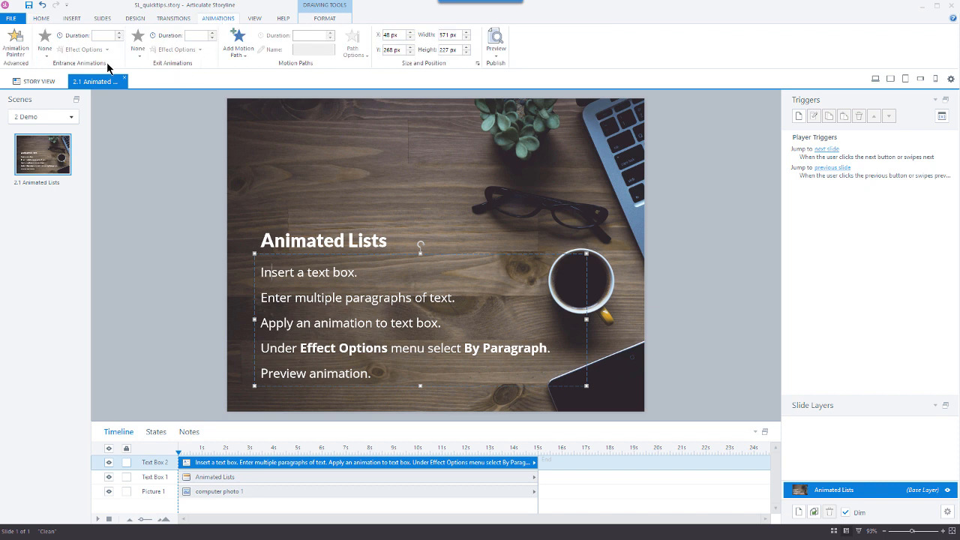
{"action": "mouse_move", "coordinate": [154, 72]}
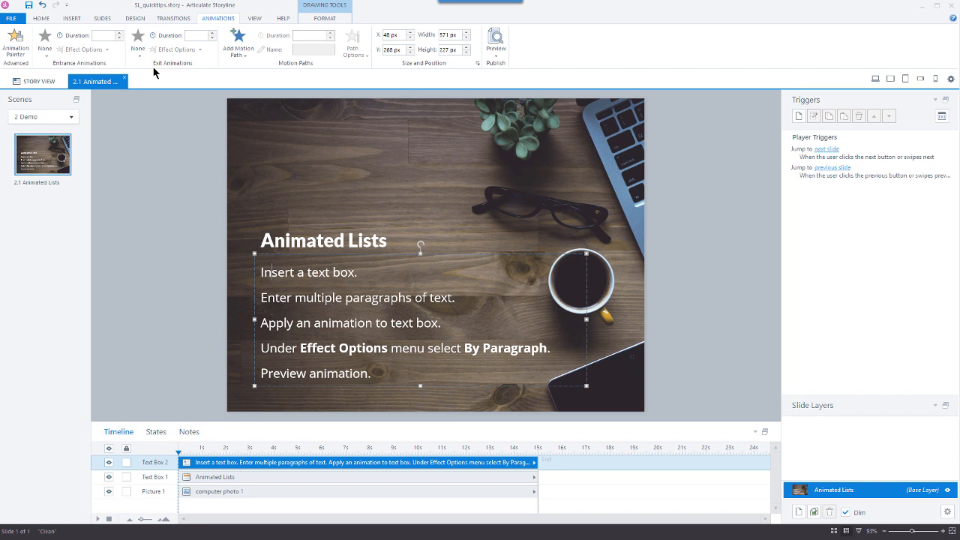
{"action": "left_click", "coordinate": [45, 42]}
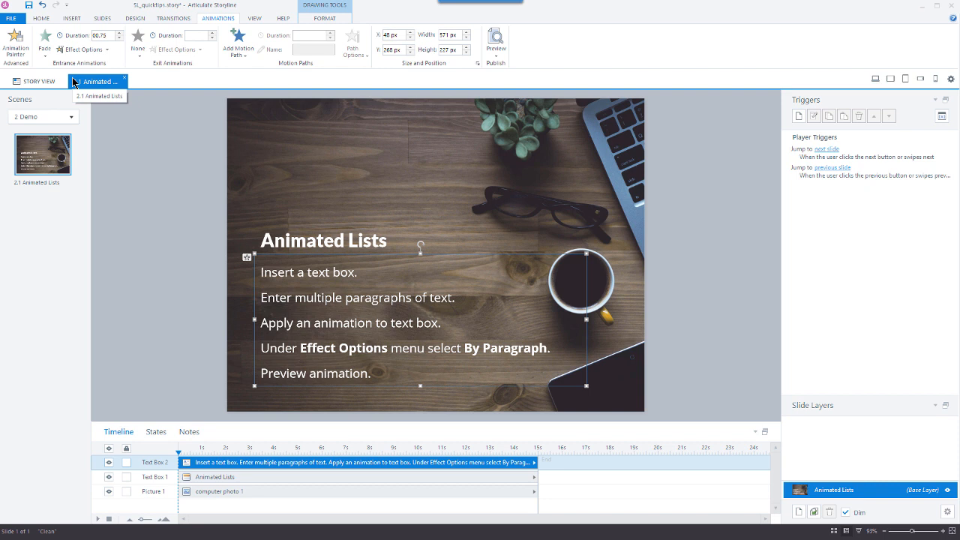
{"action": "left_click", "coordinate": [495, 42]}
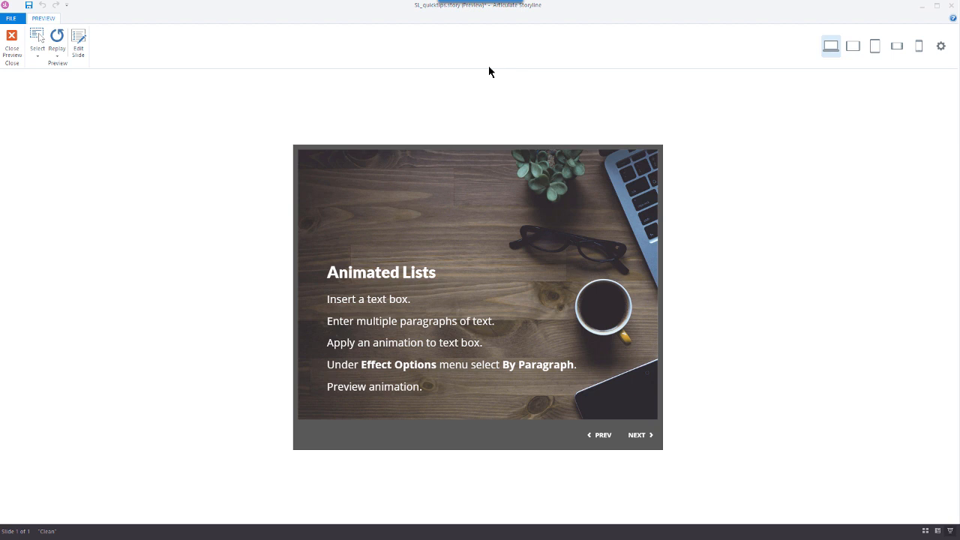
Step: Close the preview and return to editing the Animated Lists slide
{"action": "left_click", "coordinate": [12, 45]}
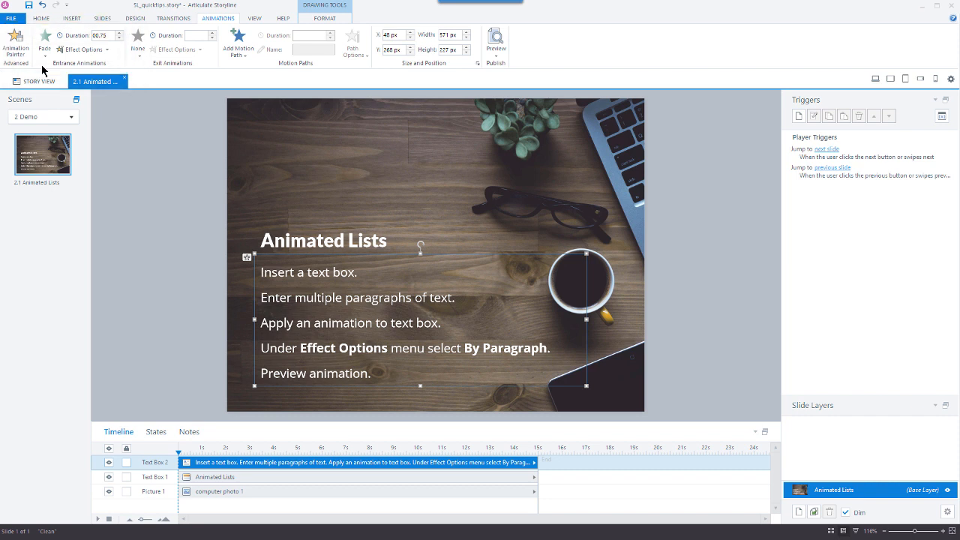
{"action": "mouse_move", "coordinate": [72, 66]}
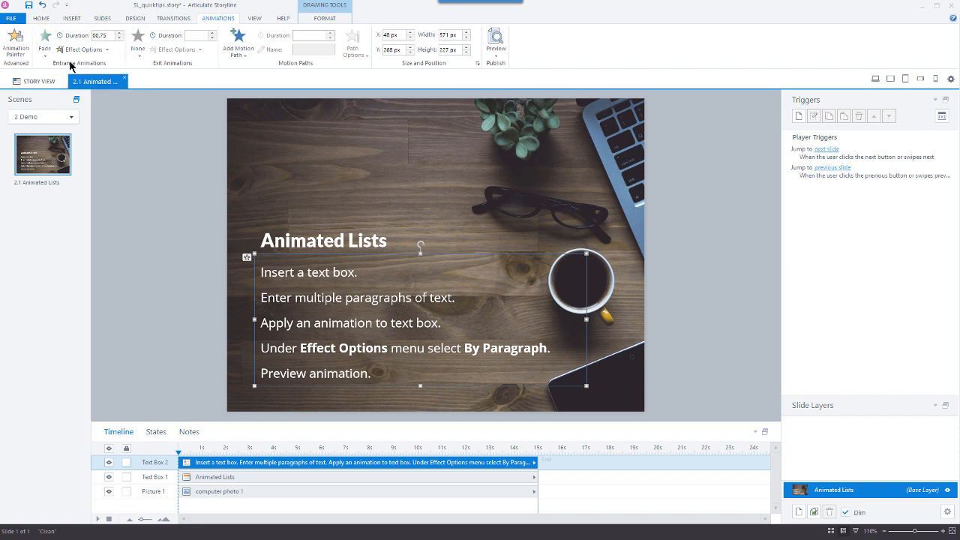
{"action": "mouse_move", "coordinate": [85, 49]}
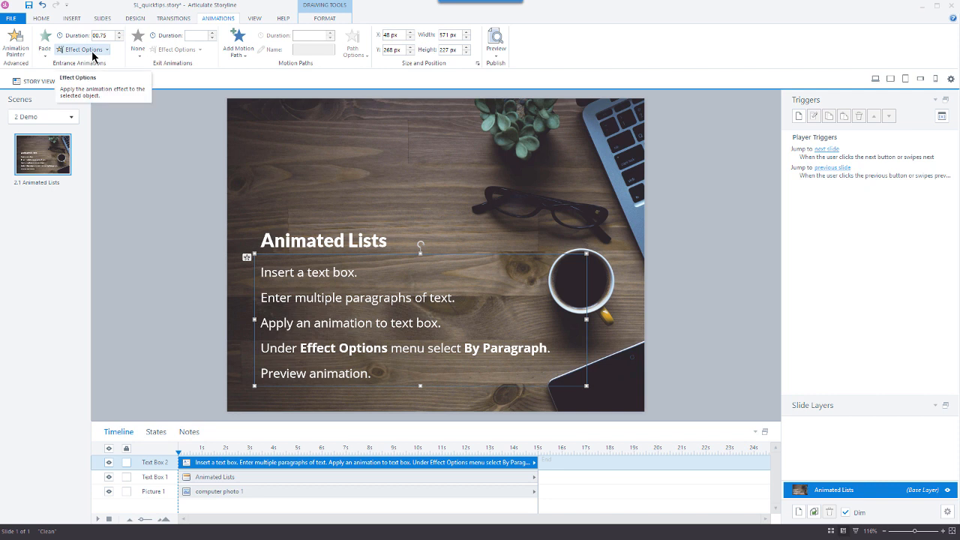
Step: Set the Fade entrance Effect Options to By Paragraph and preview it
{"action": "left_click", "coordinate": [84, 49]}
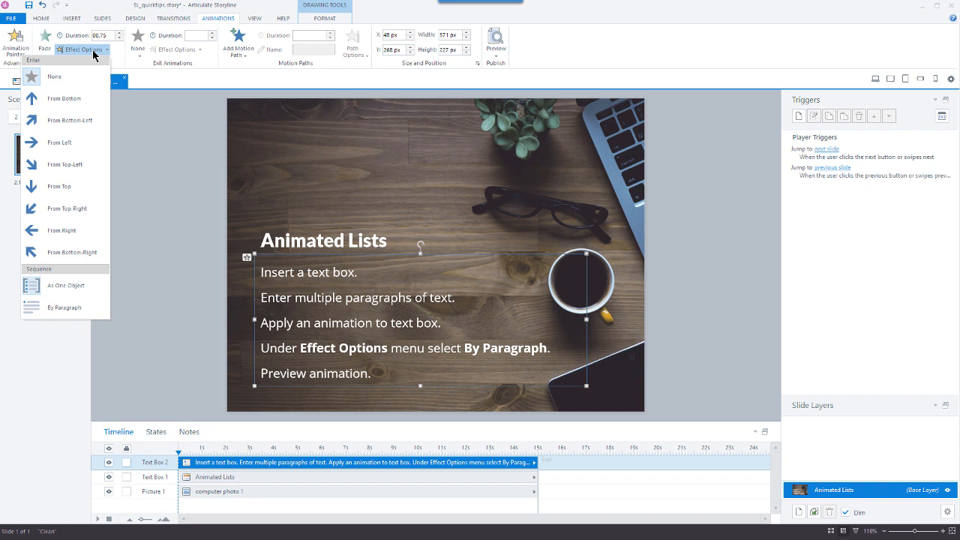
{"action": "mouse_move", "coordinate": [63, 142]}
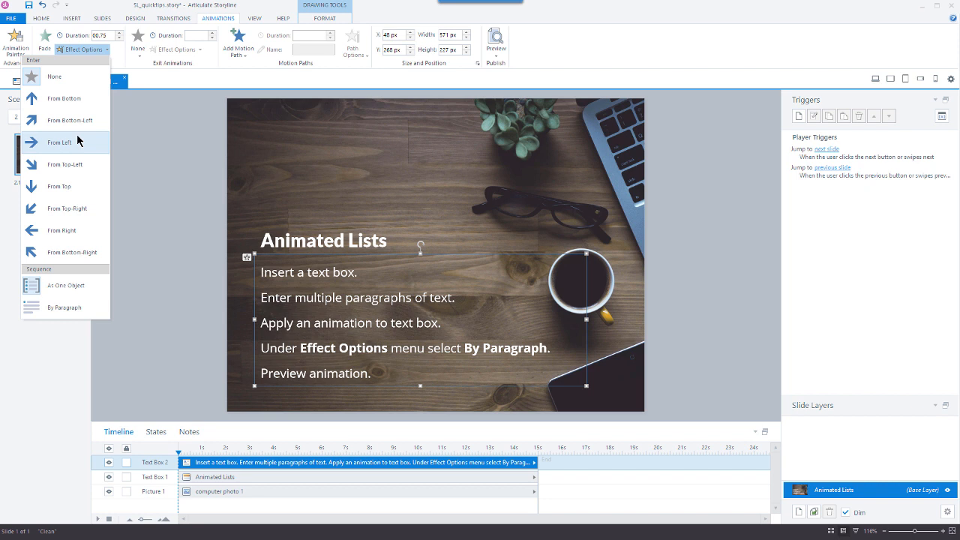
{"action": "mouse_move", "coordinate": [65, 285]}
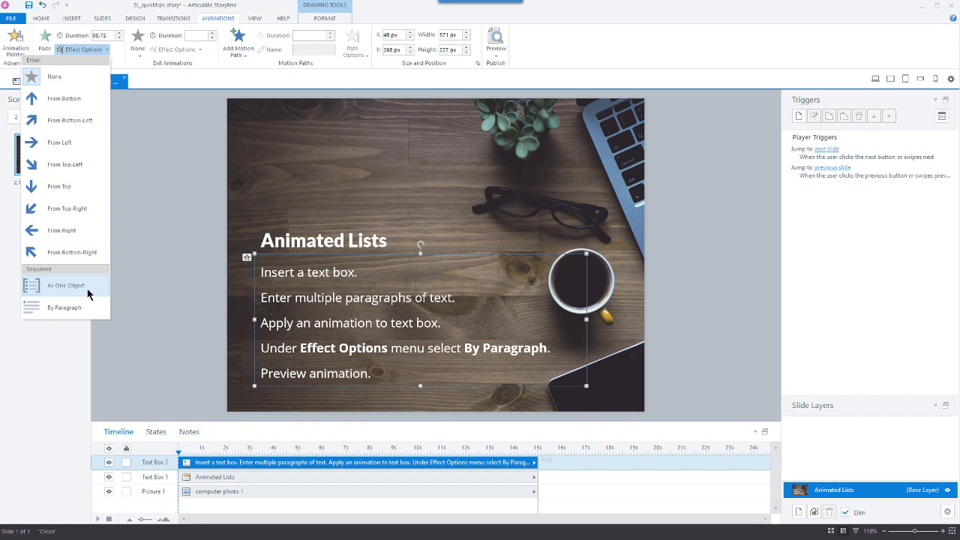
{"action": "mouse_move", "coordinate": [79, 307]}
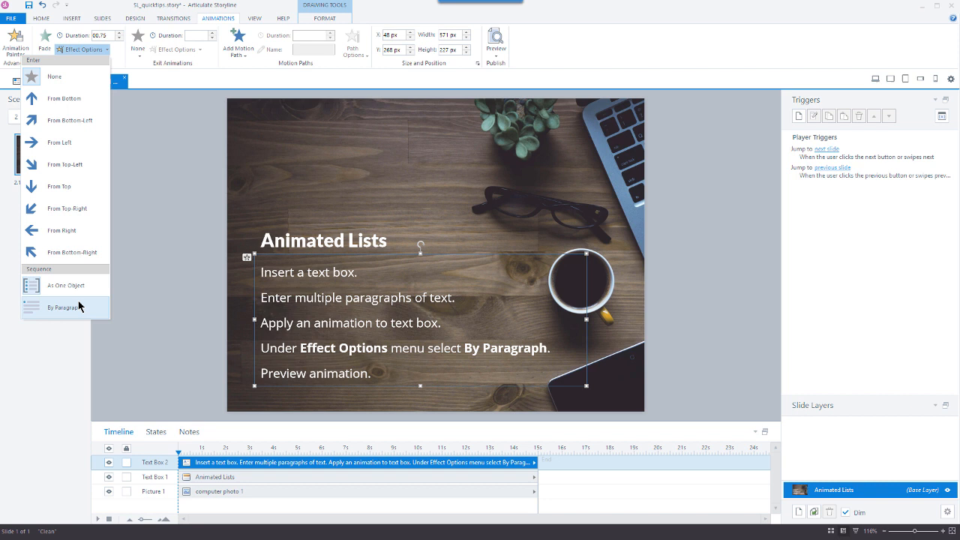
{"action": "mouse_move", "coordinate": [90, 310]}
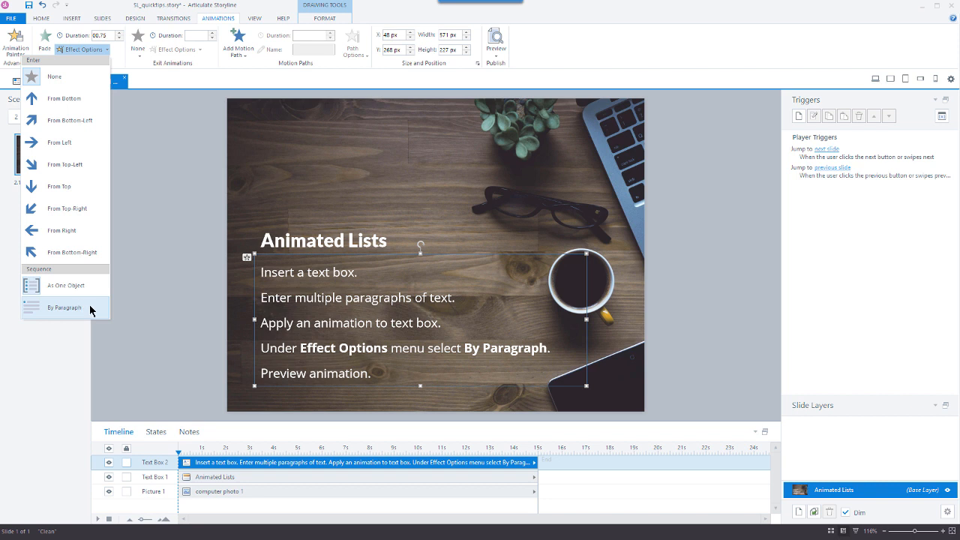
{"action": "left_click", "coordinate": [64, 307]}
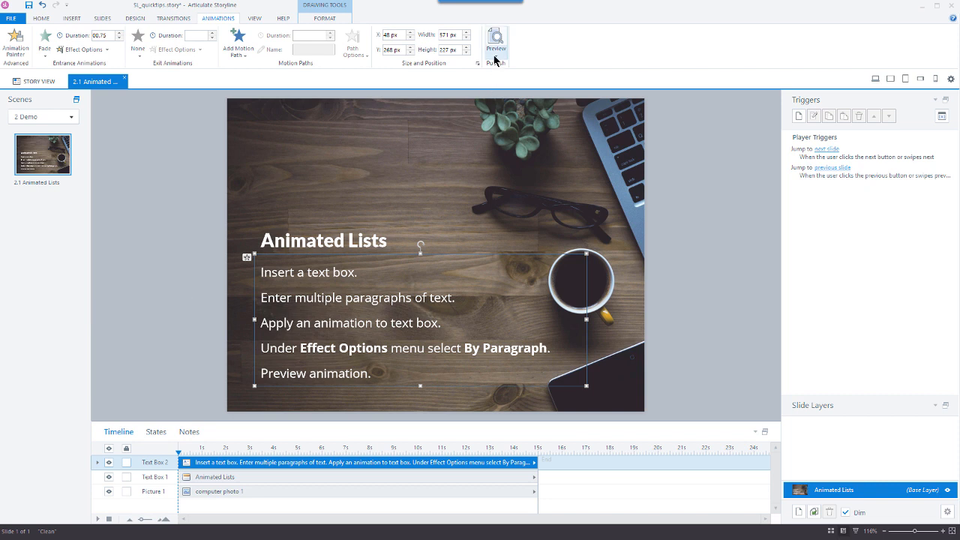
{"action": "left_click", "coordinate": [495, 41]}
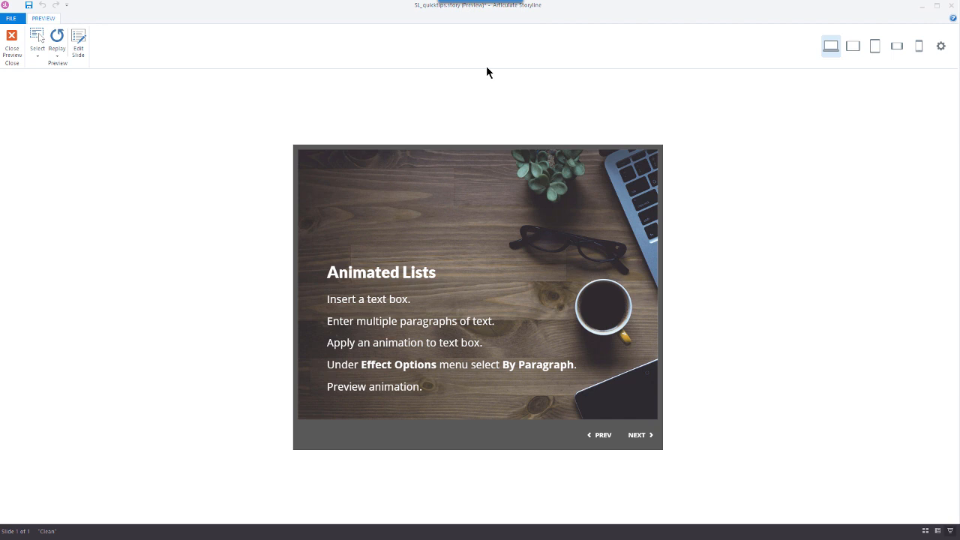
Step: Close the preview after the paragraphs fade in one after another
{"action": "left_click", "coordinate": [12, 37]}
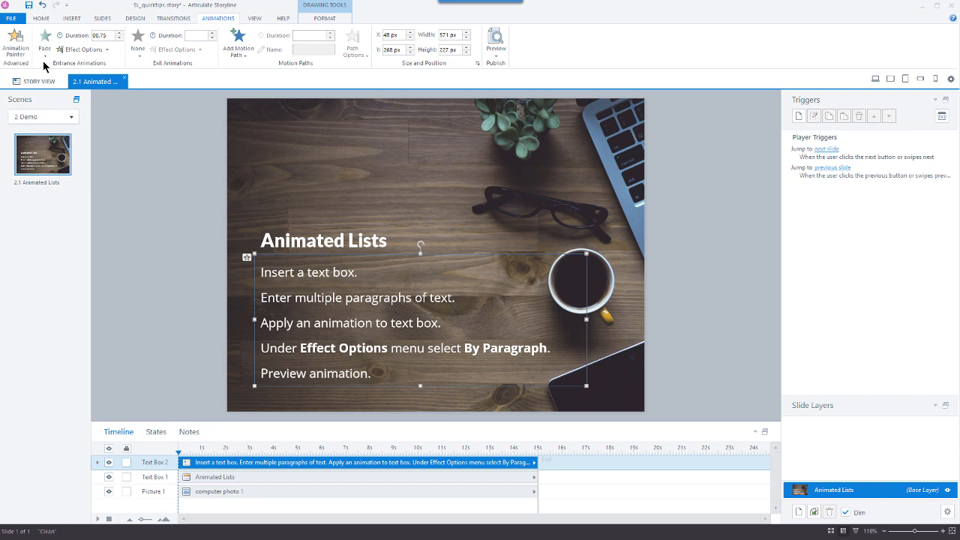
{"action": "mouse_move", "coordinate": [268, 255]}
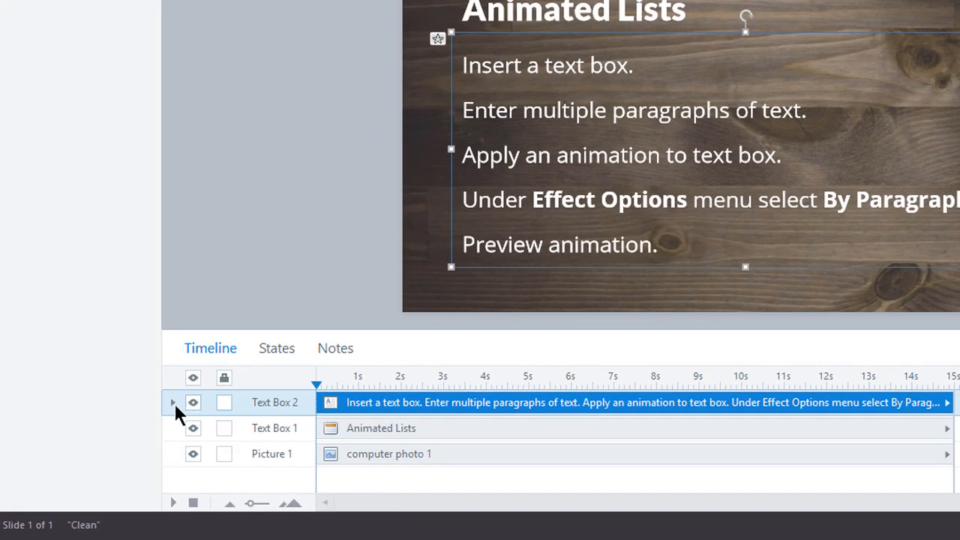
Step: Expand Text Box 2 in the Timeline to show a row per paragraph
{"action": "left_click", "coordinate": [172, 403]}
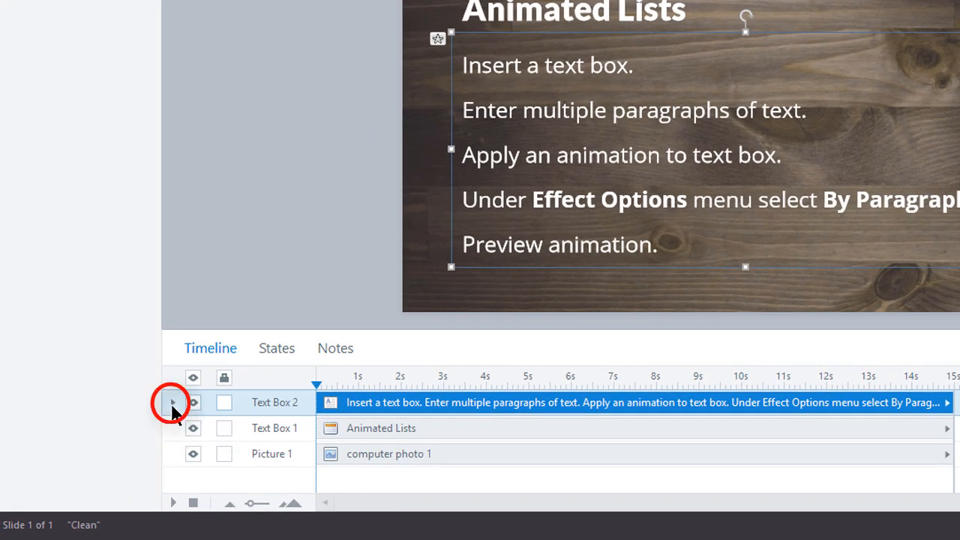
{"action": "left_click", "coordinate": [173, 403]}
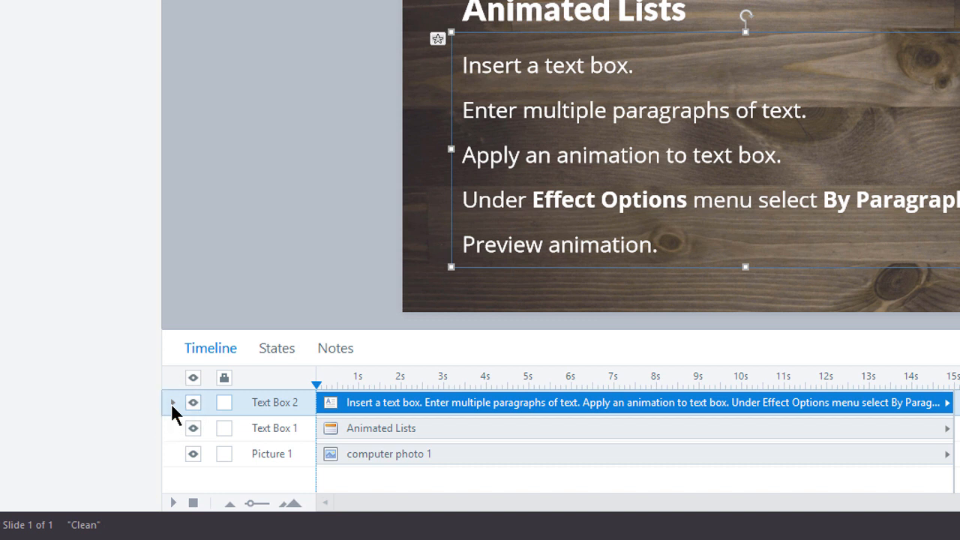
{"action": "left_click", "coordinate": [174, 402]}
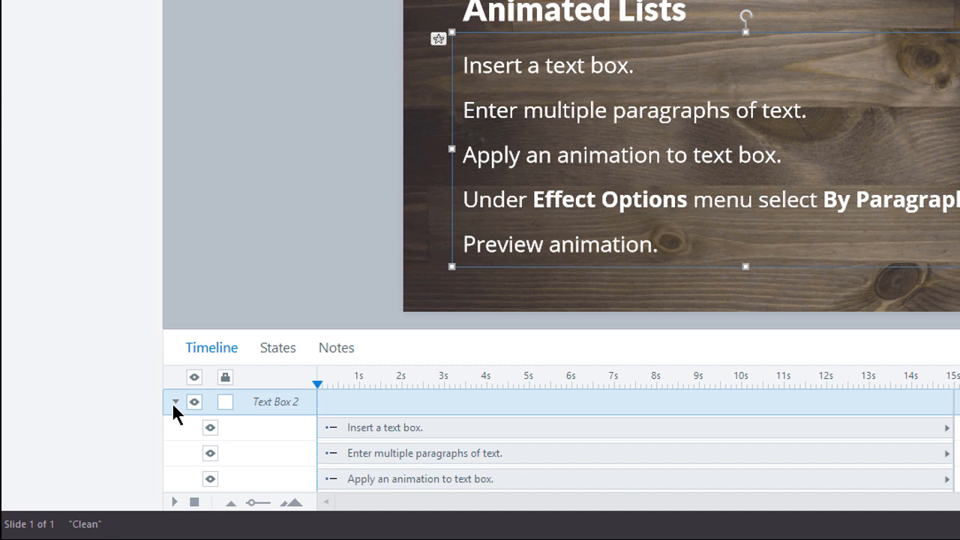
{"action": "mouse_move", "coordinate": [229, 331]}
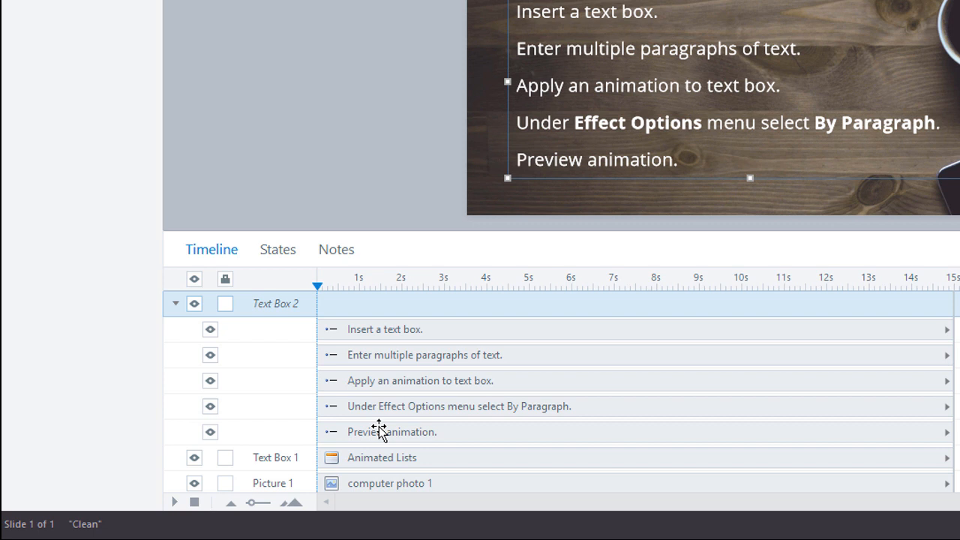
{"action": "mouse_move", "coordinate": [368, 348]}
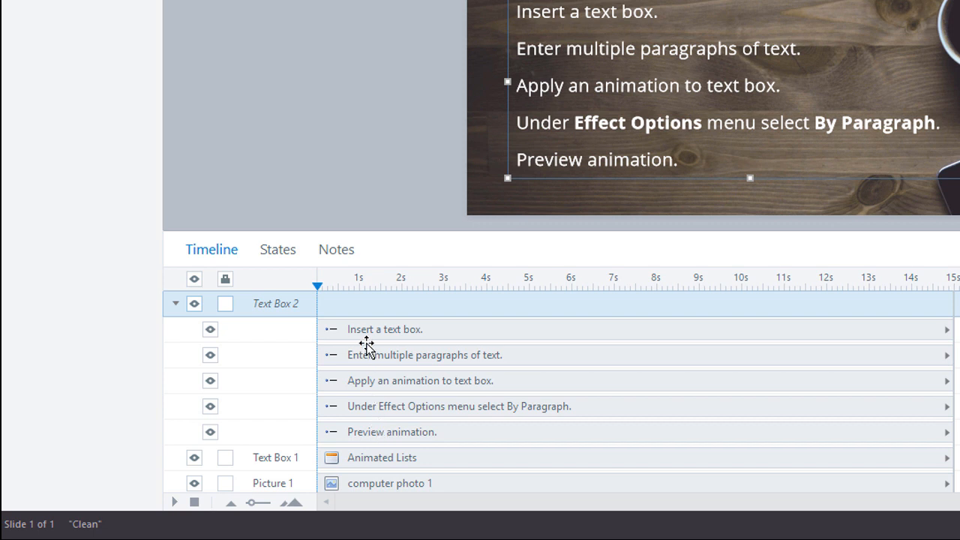
Step: Drag the paragraph timeline bars into a staggered stair-step and start a preview
{"action": "left_click", "coordinate": [411, 330]}
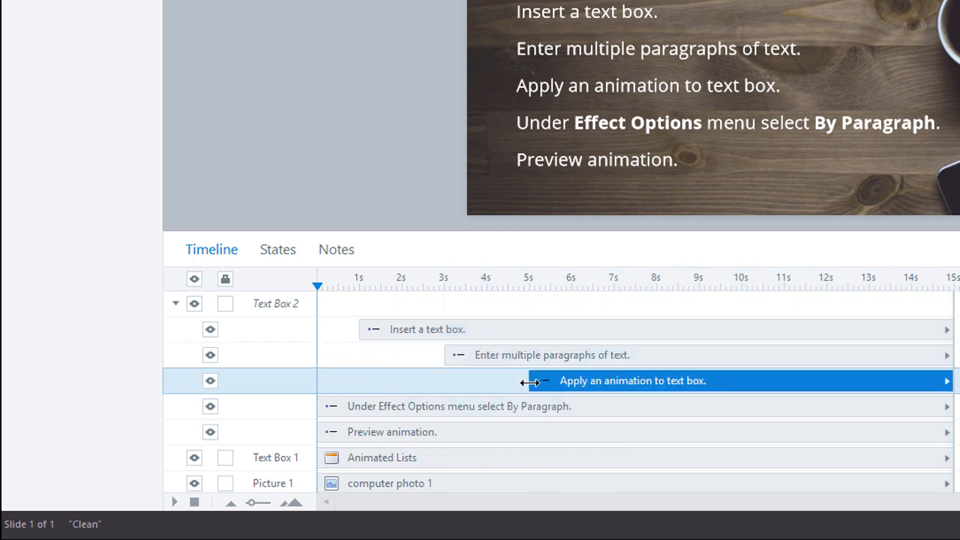
{"action": "left_click", "coordinate": [458, 406]}
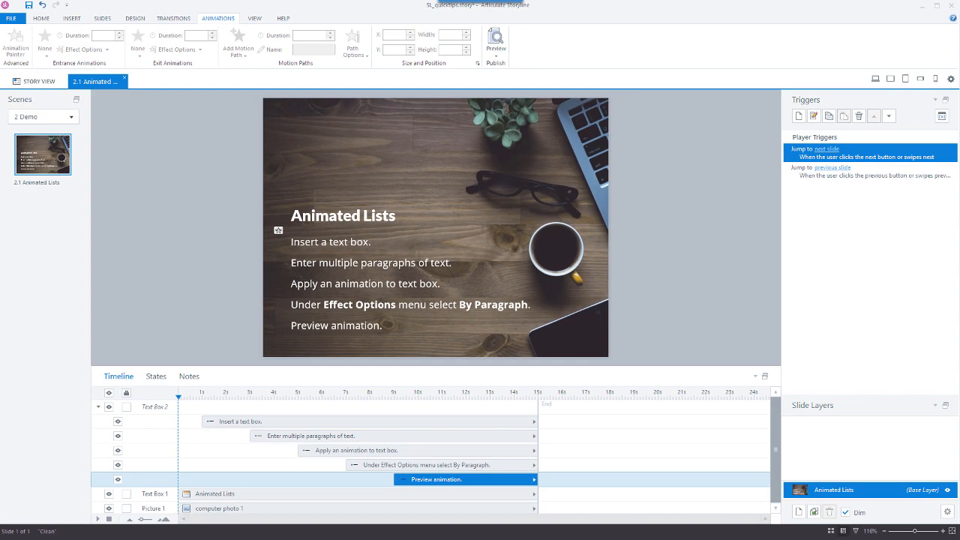
{"action": "left_click", "coordinate": [495, 41]}
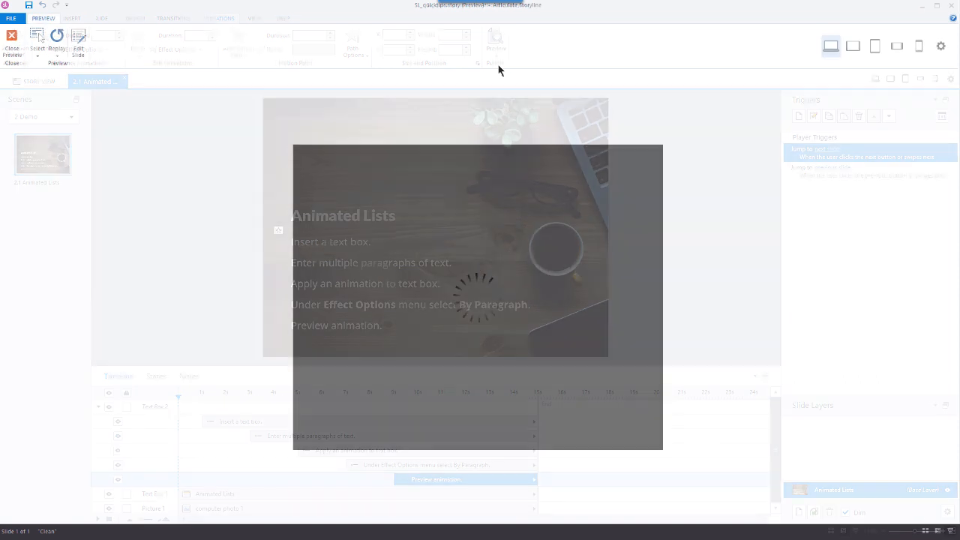